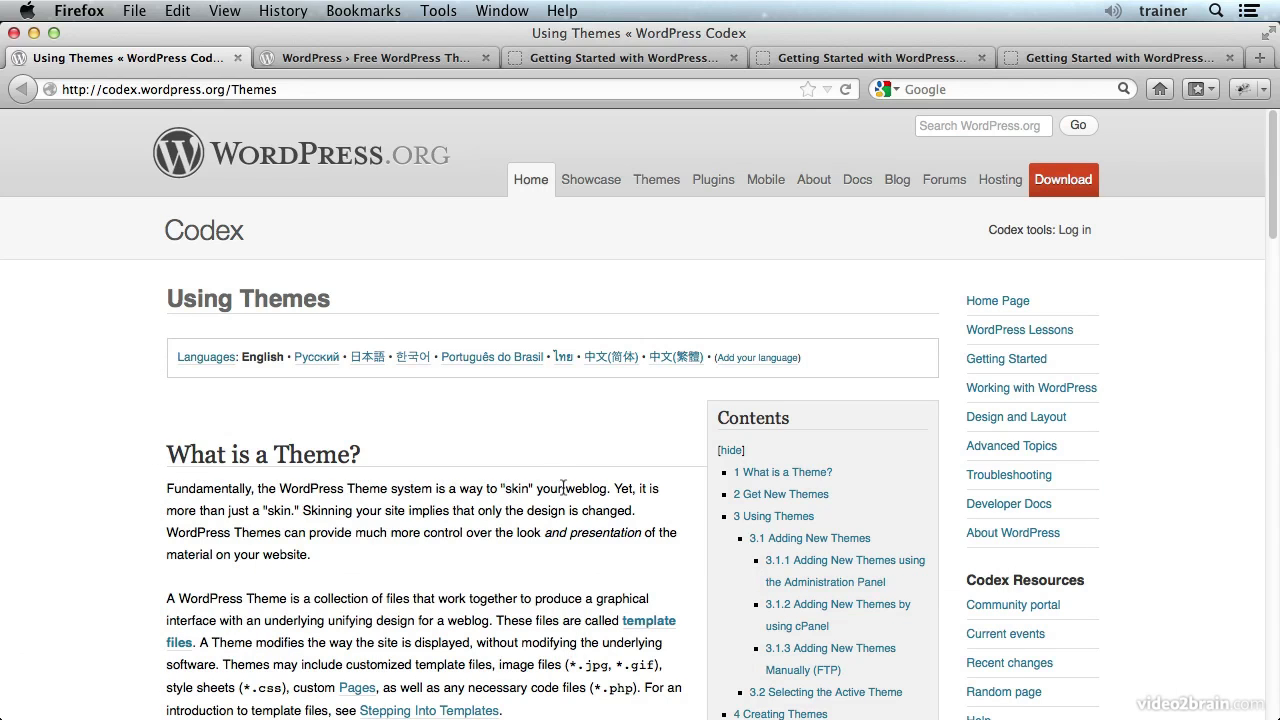
{"action": "mouse_move", "coordinate": [150, 411]}
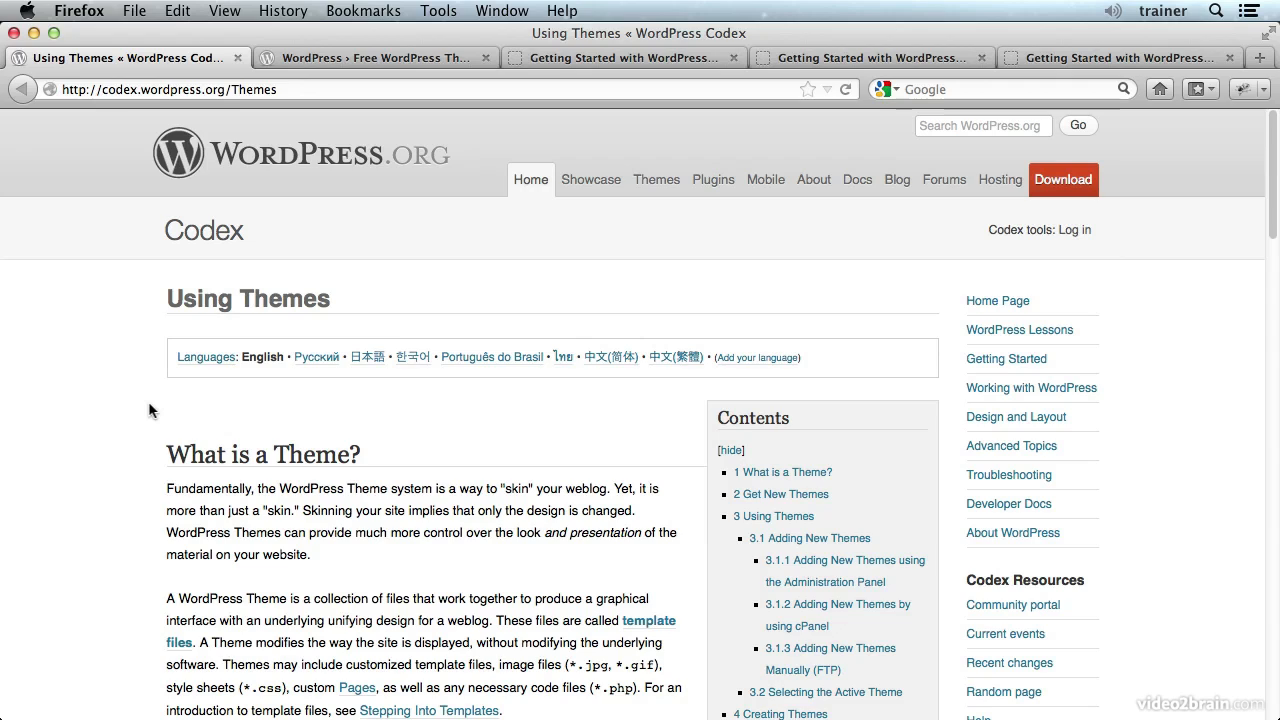
{"action": "mouse_move", "coordinate": [201, 439]}
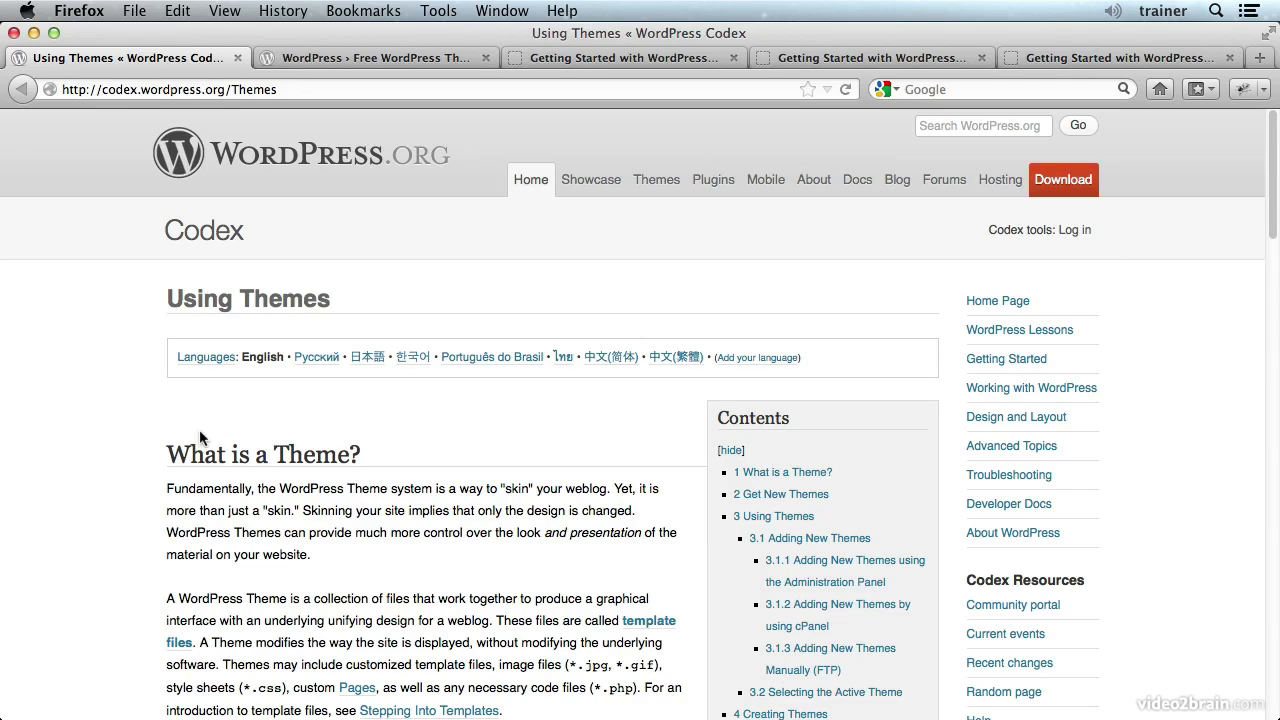
{"action": "mouse_move", "coordinate": [305, 535]}
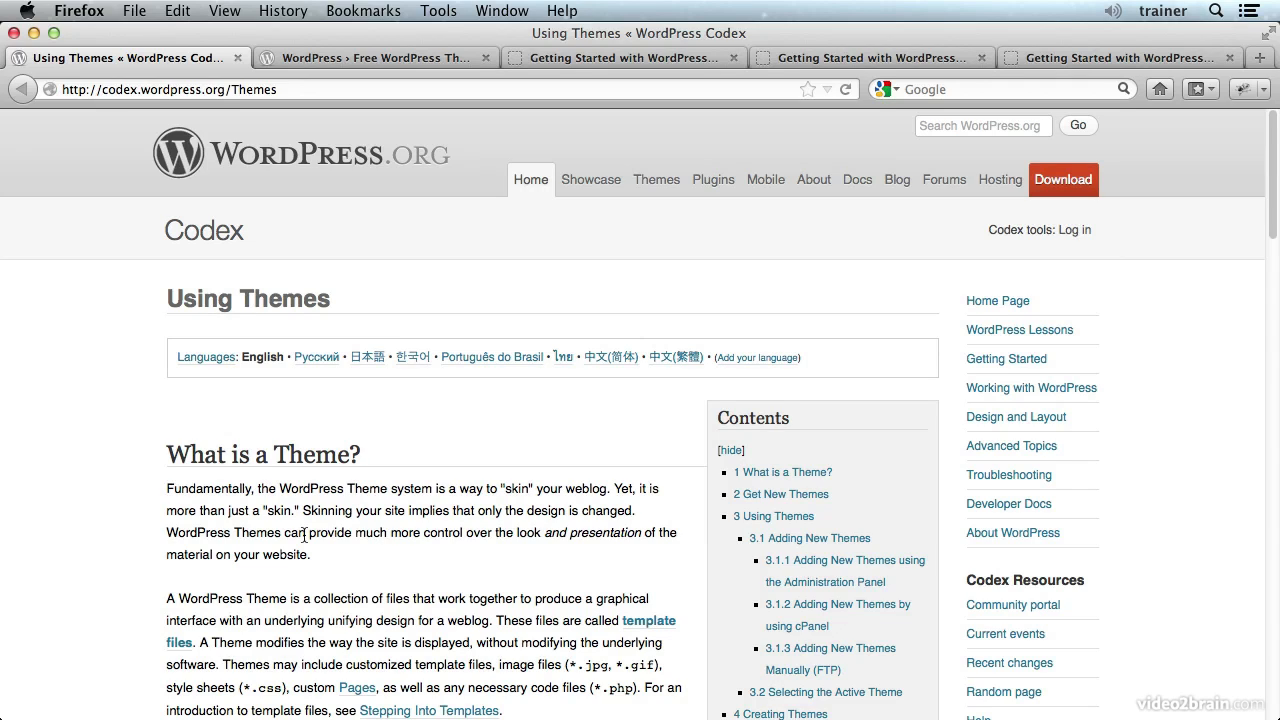
{"action": "mouse_move", "coordinate": [133, 446]}
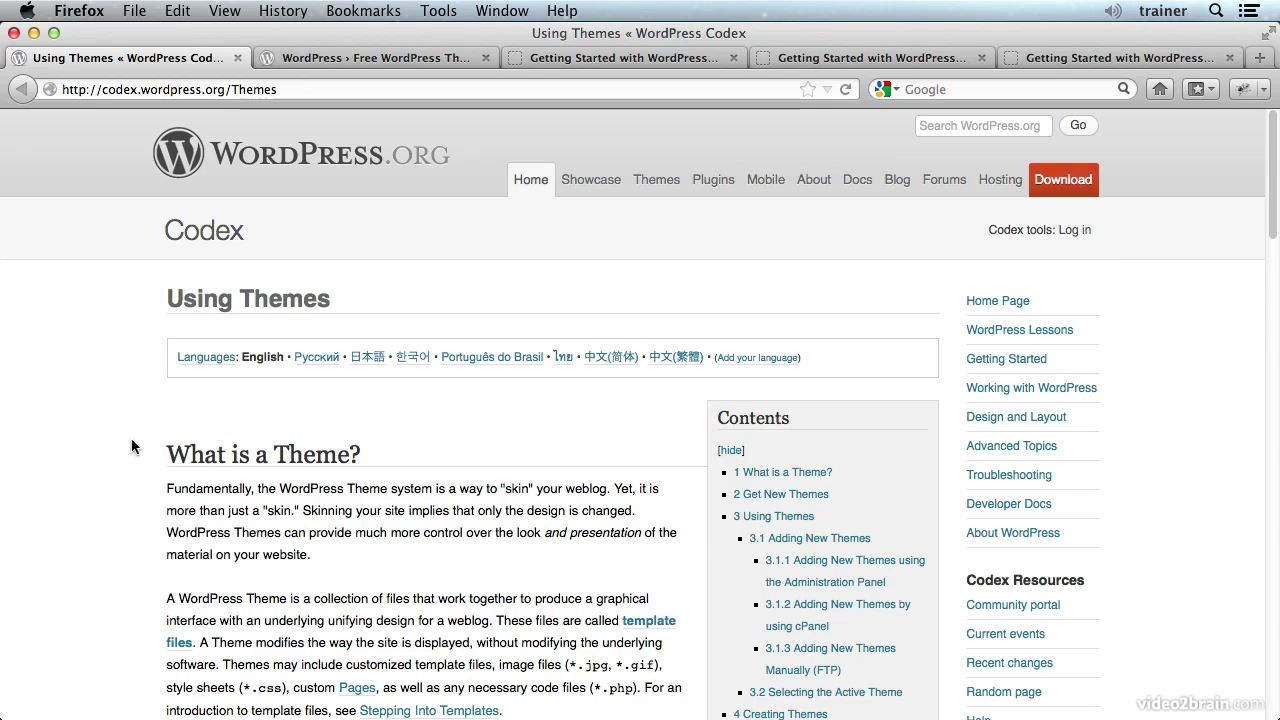
Switch from the Codex 'Using Themes' page in Firefox to Finder with Cmd+Tab
{"action": "key", "text": "cmd+tab"}
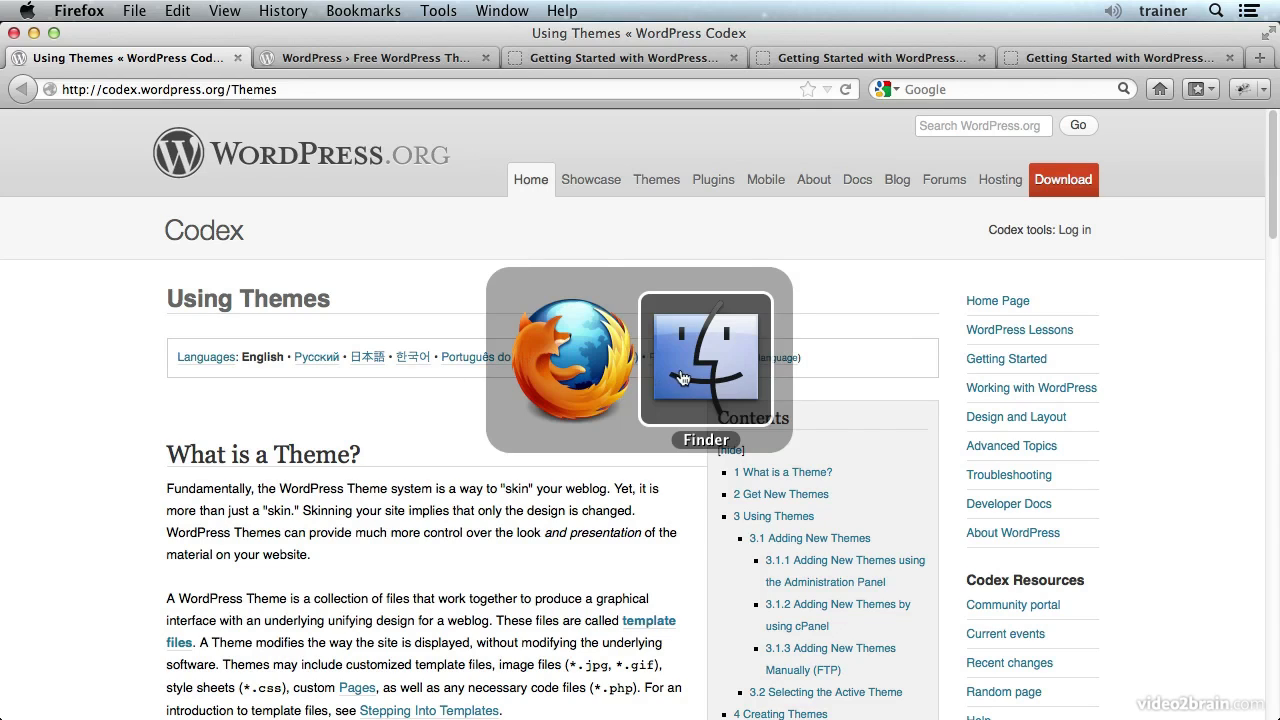
Show the twentytwelve theme folder's 33 files, including PHP templates and CSS stylesheets
{"action": "left_click", "coordinate": [706, 360]}
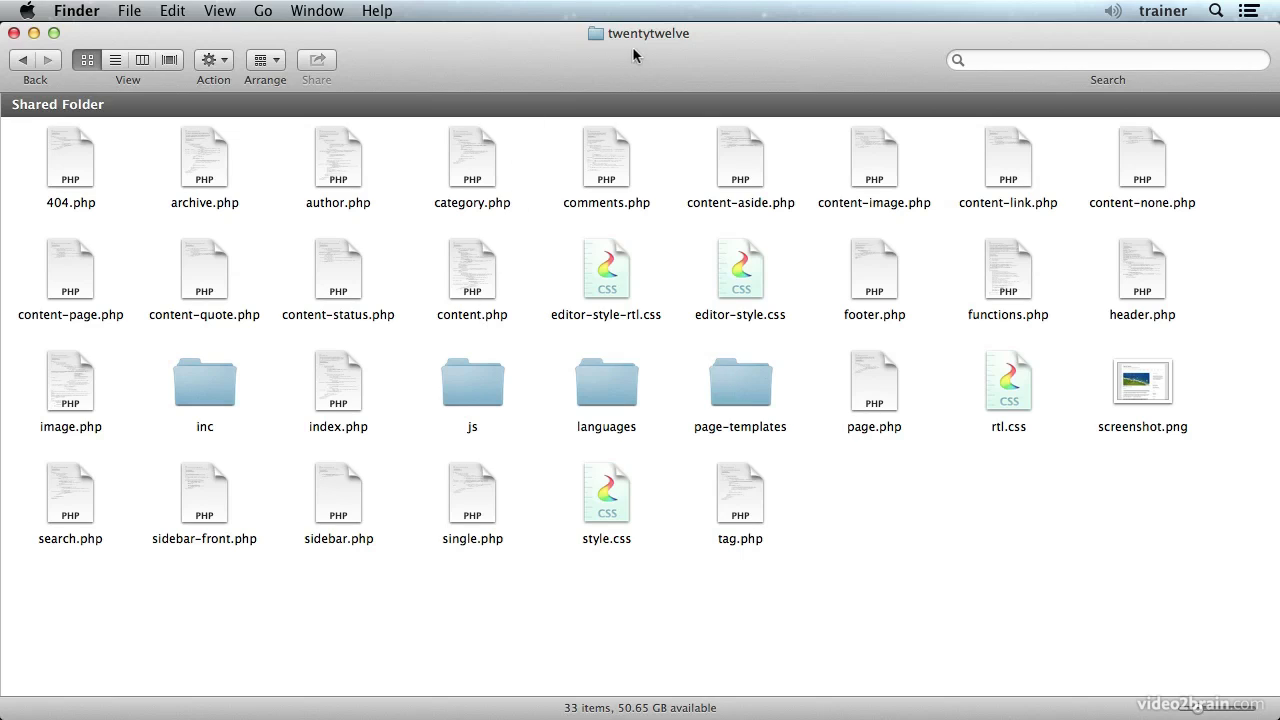
{"action": "mouse_move", "coordinate": [638, 45]}
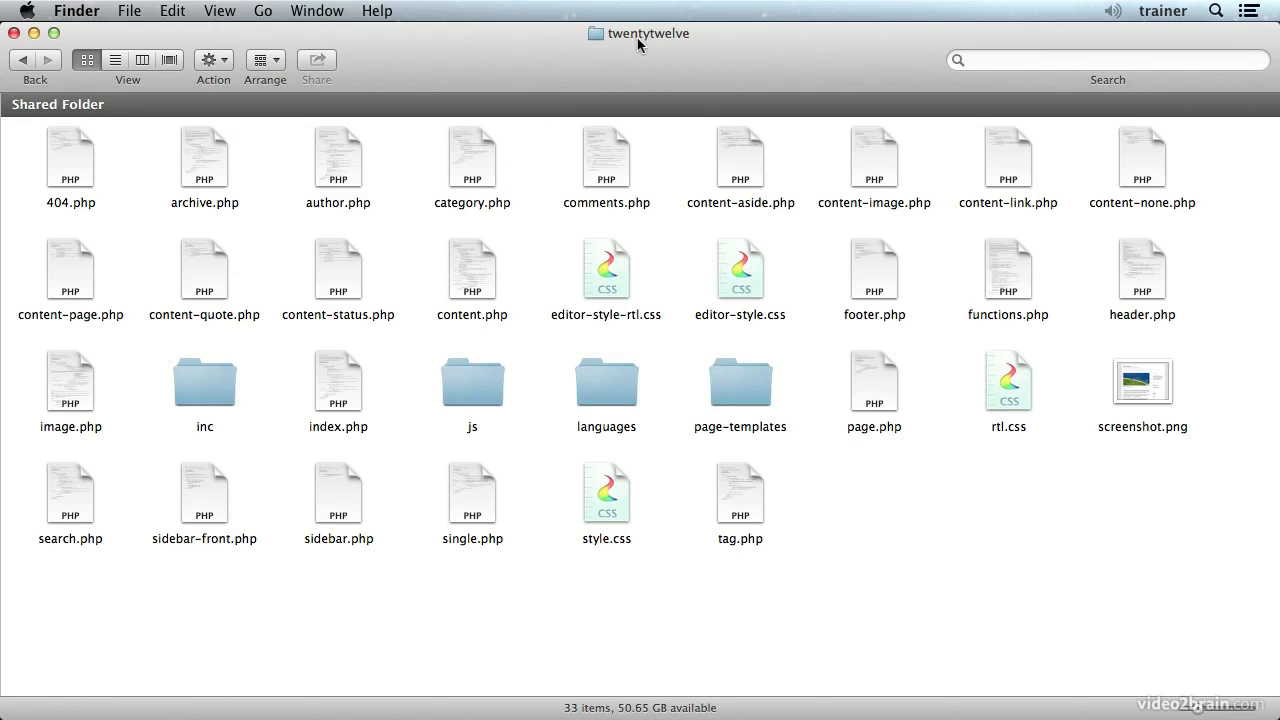
{"action": "mouse_move", "coordinate": [72, 180]}
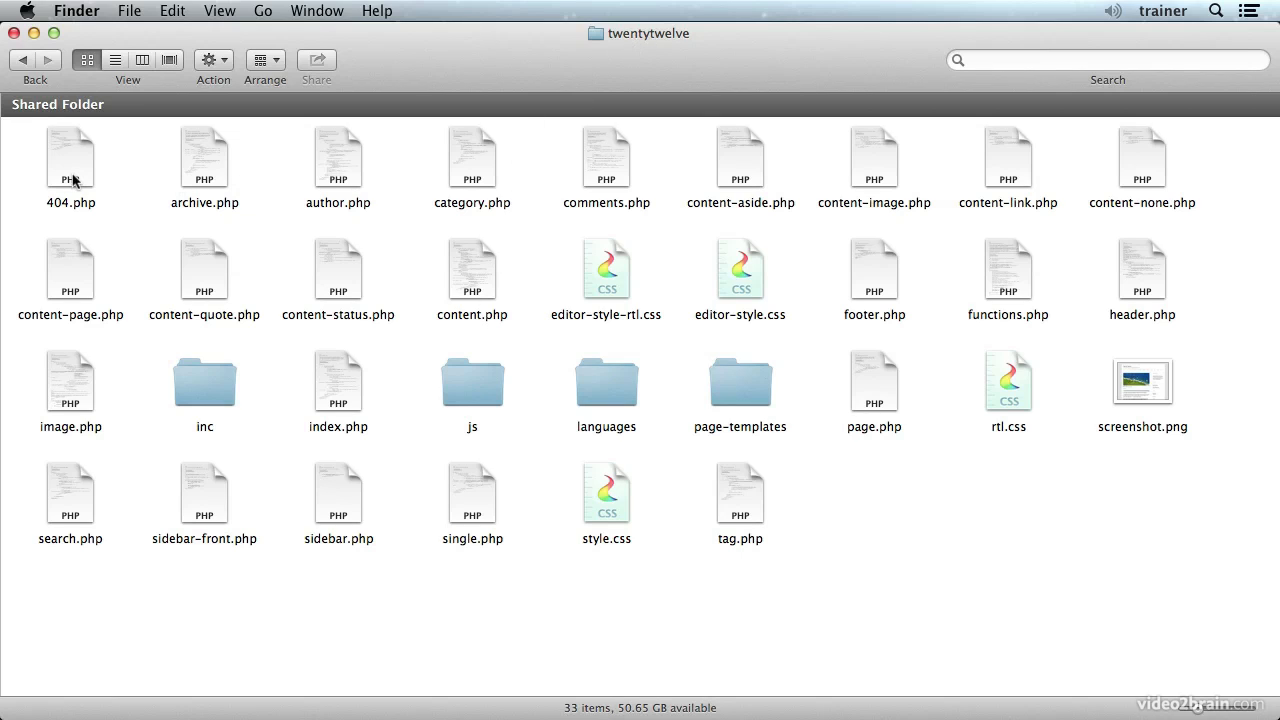
{"action": "mouse_move", "coordinate": [1092, 187]}
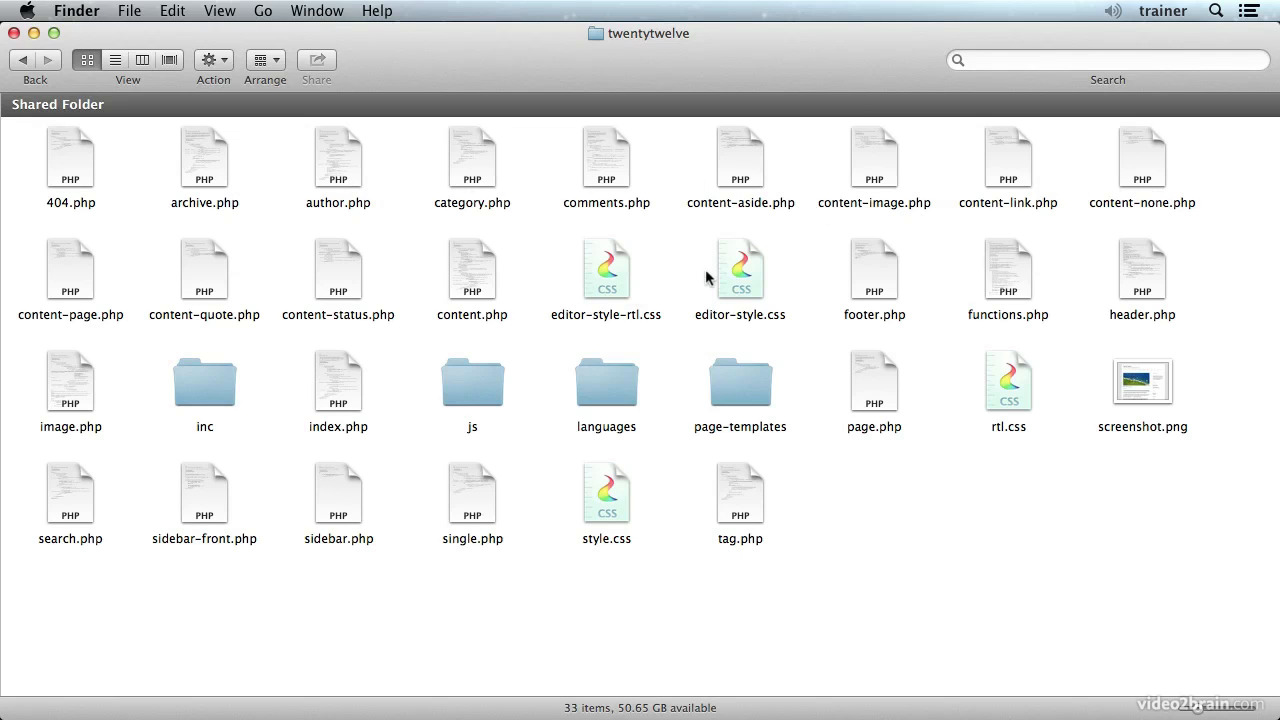
{"action": "mouse_move", "coordinate": [419, 384]}
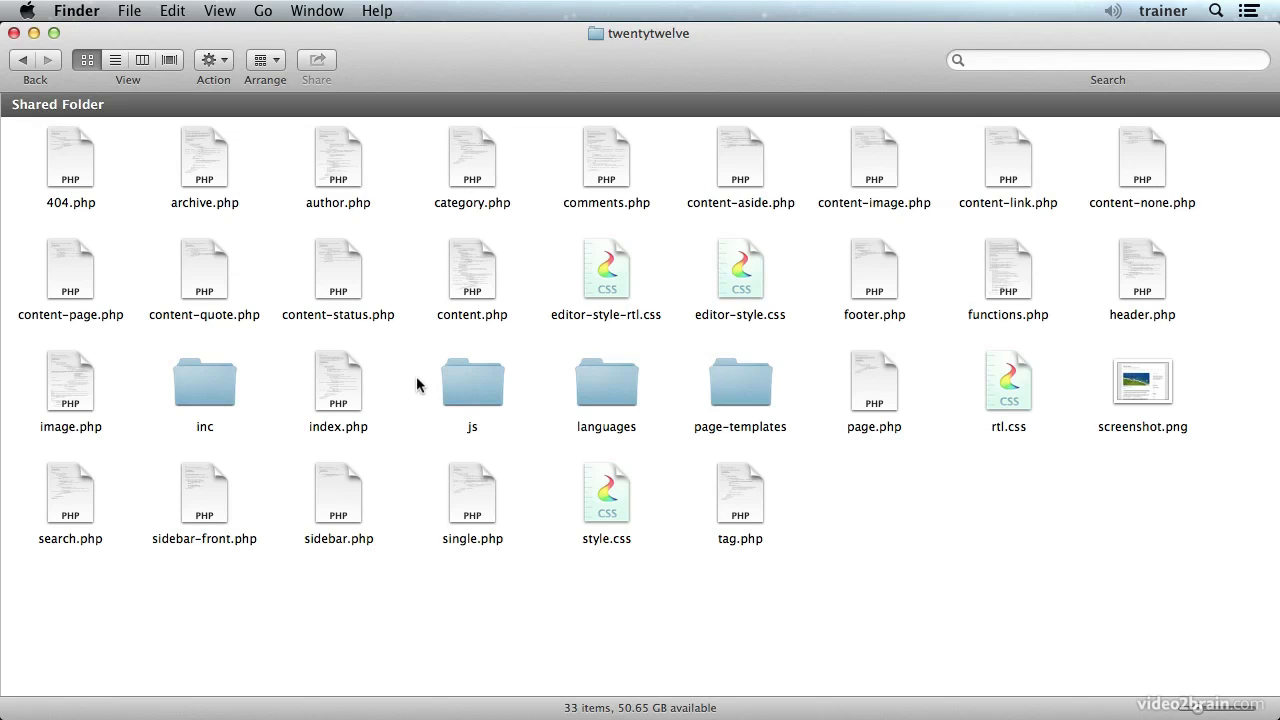
{"action": "mouse_move", "coordinate": [520, 435]}
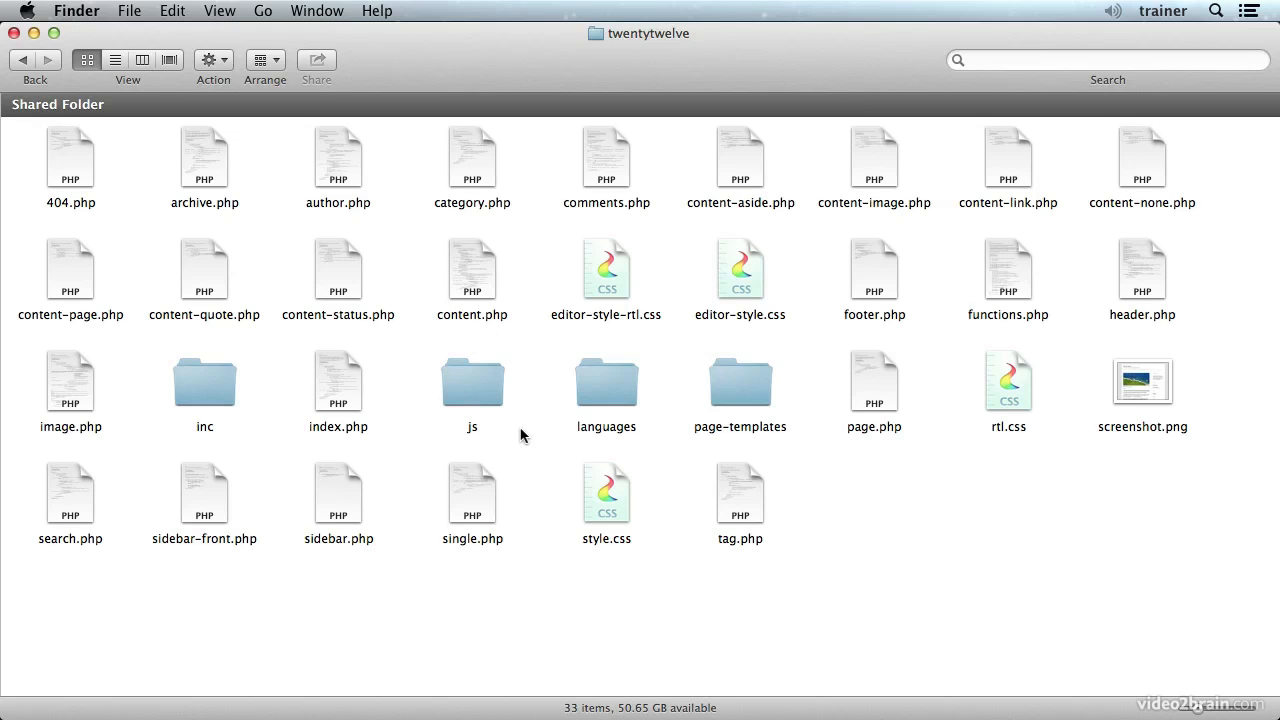
{"action": "mouse_move", "coordinate": [507, 400]}
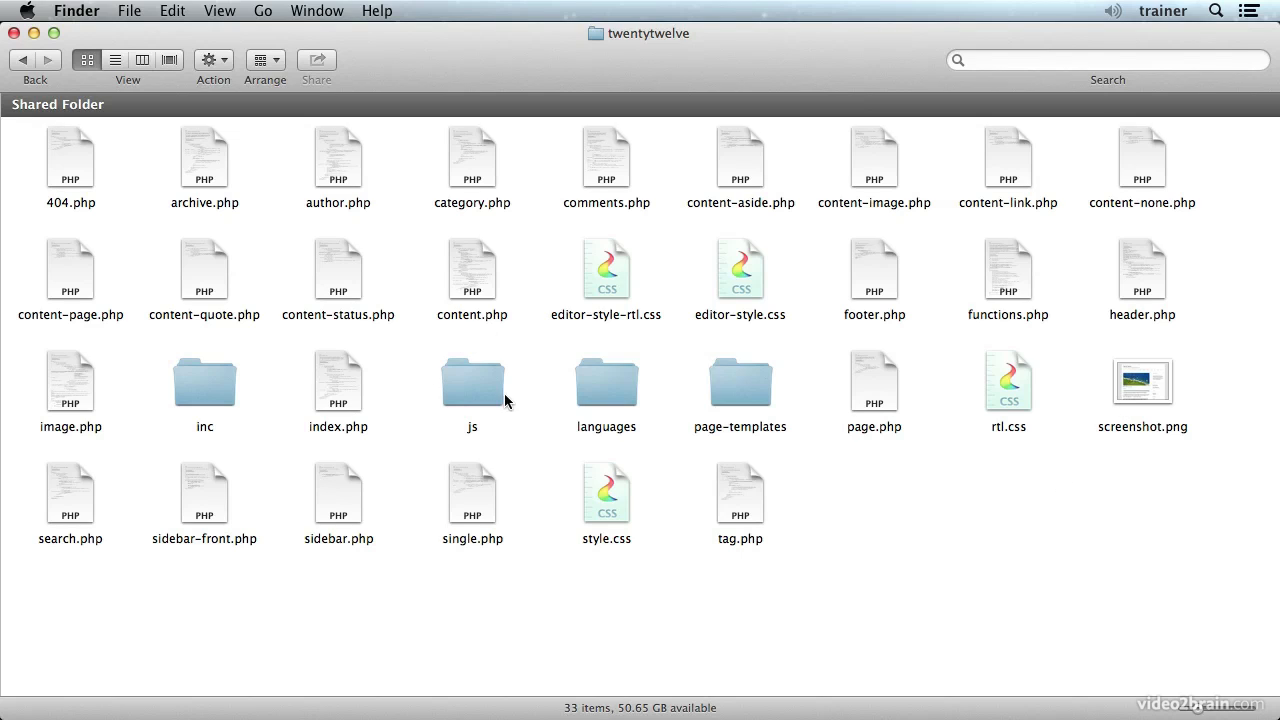
{"action": "mouse_move", "coordinate": [518, 471]}
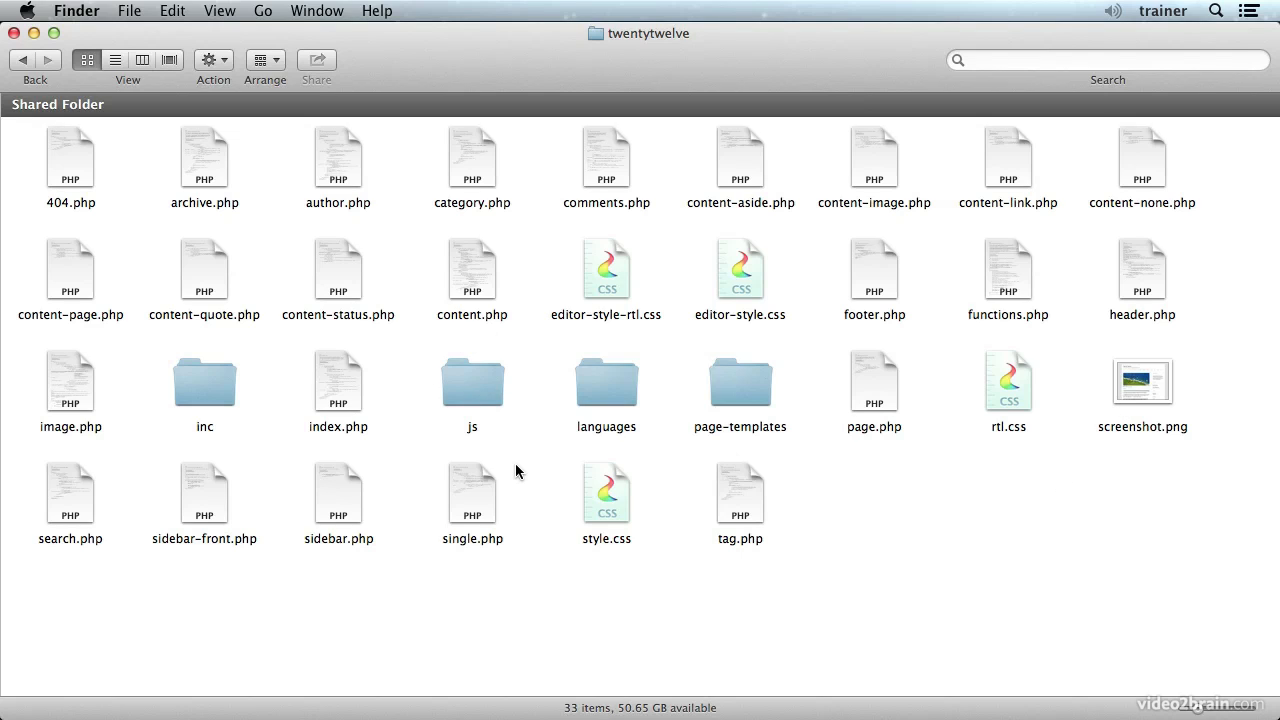
{"action": "mouse_move", "coordinate": [543, 211]}
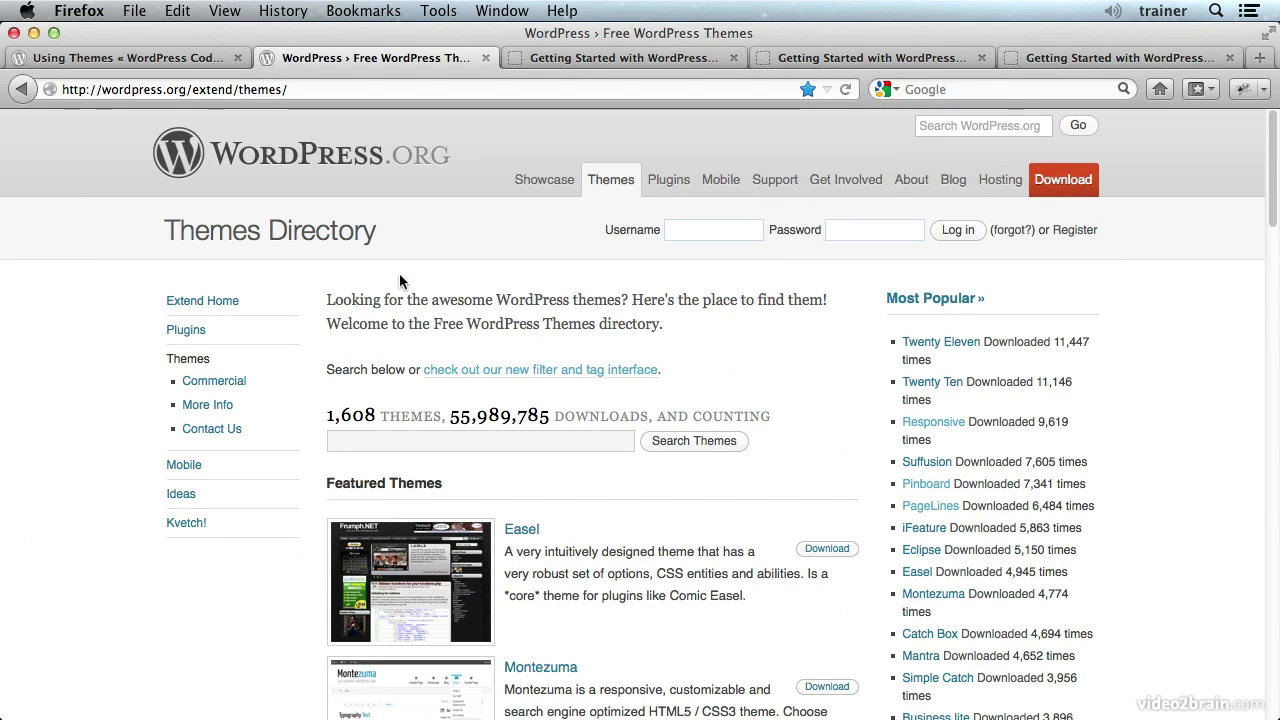
{"action": "mouse_move", "coordinate": [300, 279]}
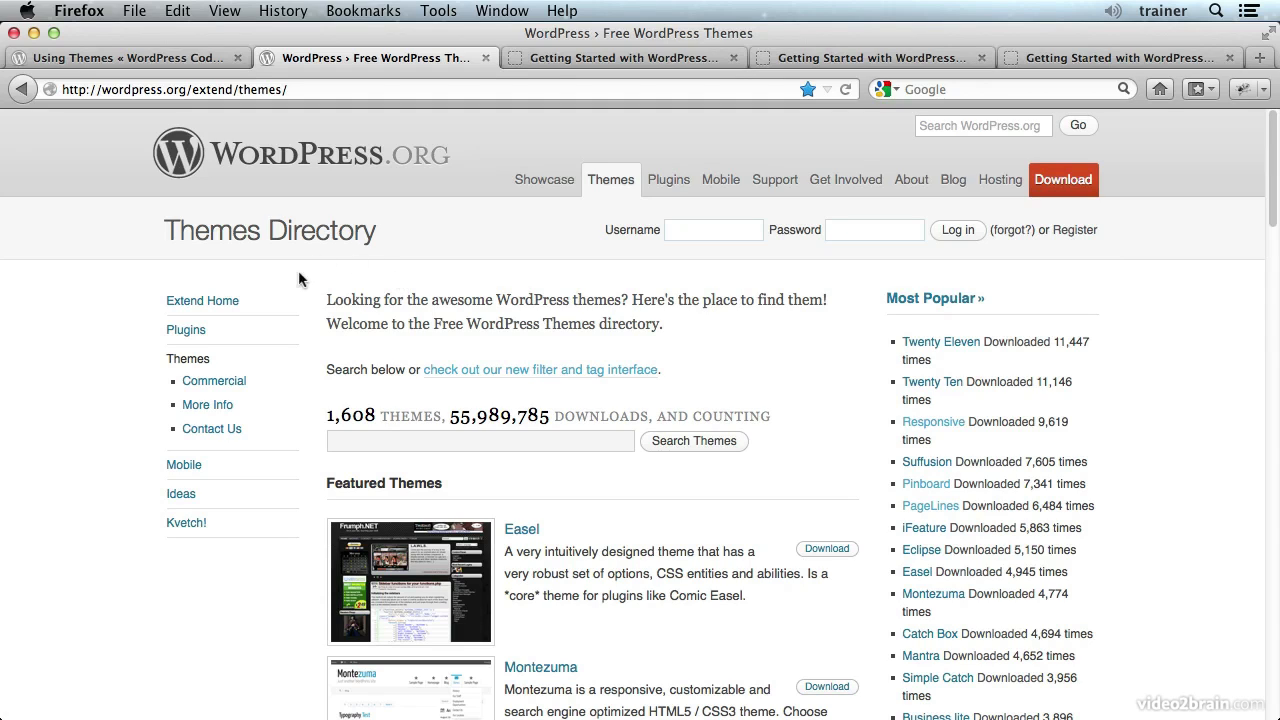
{"action": "mouse_move", "coordinate": [318, 256]}
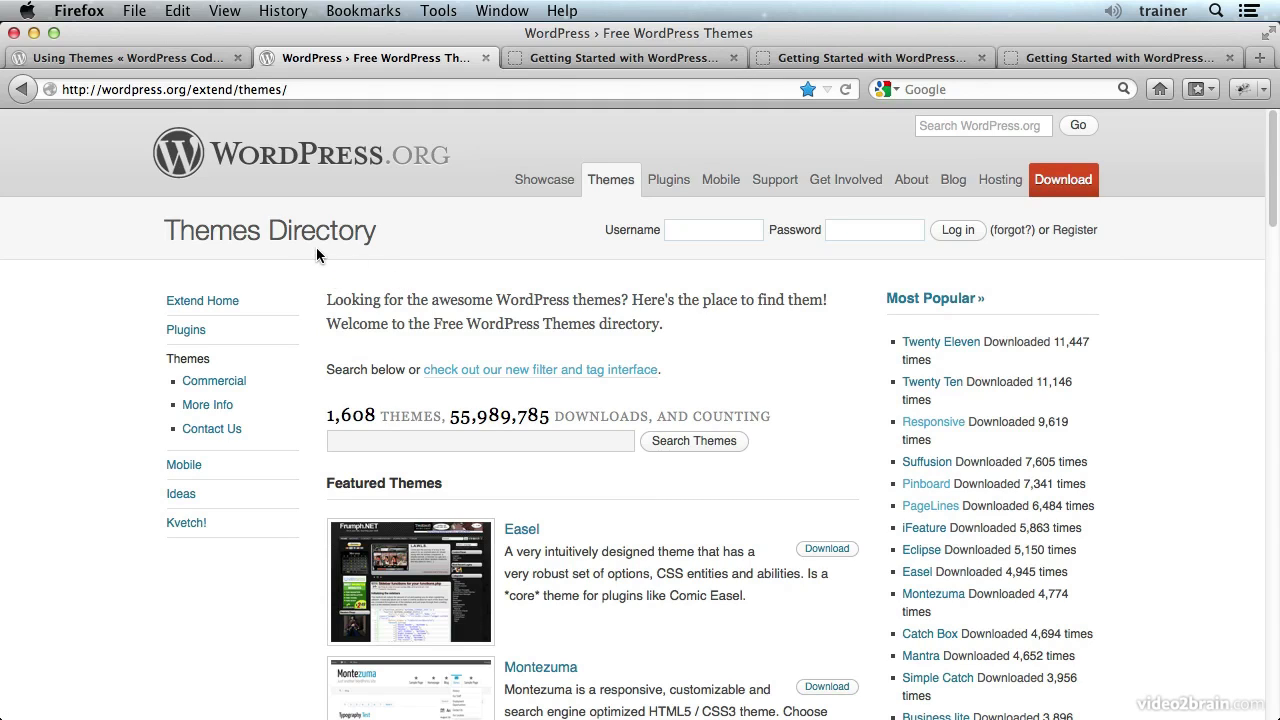
{"action": "mouse_move", "coordinate": [695, 320]}
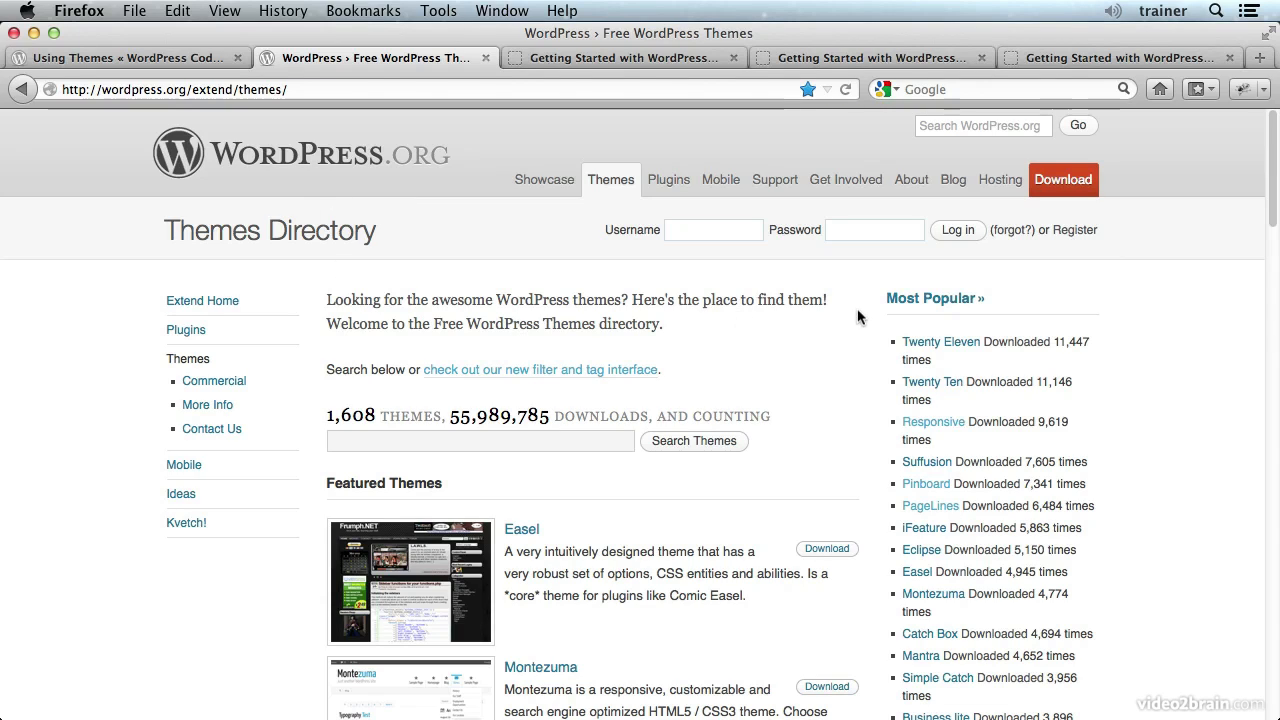
{"action": "mouse_move", "coordinate": [422, 413]}
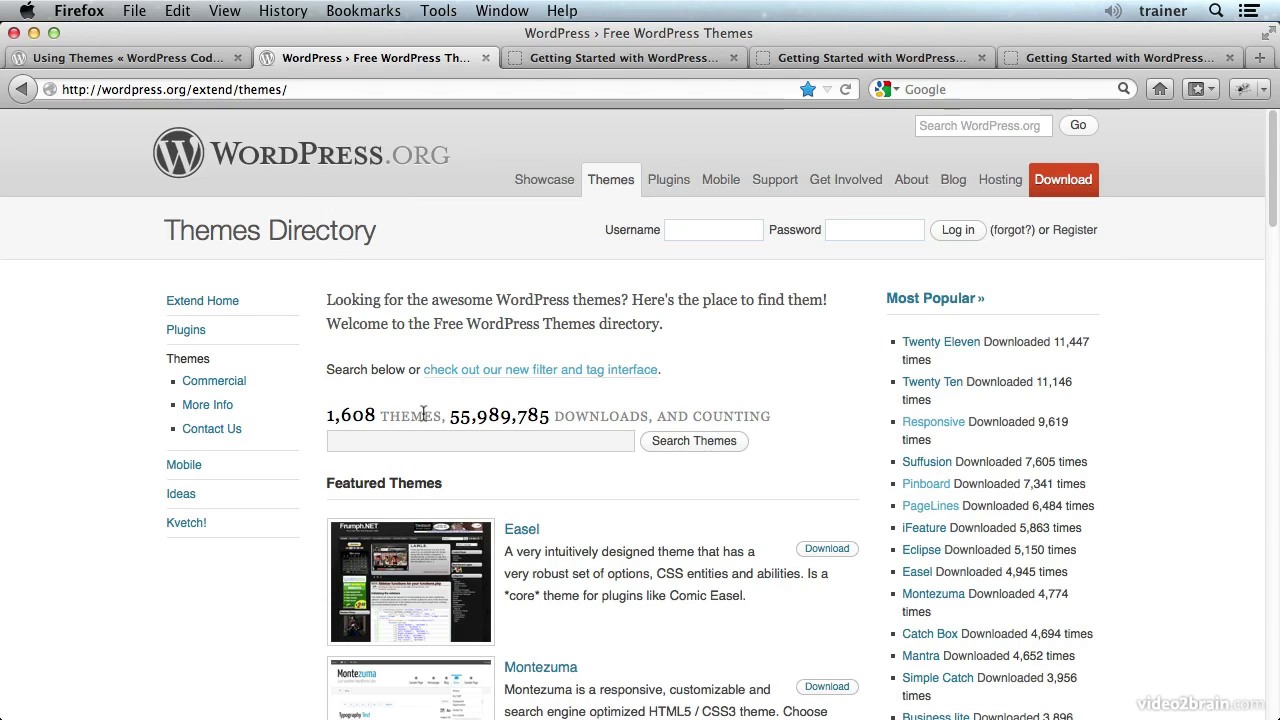
{"action": "mouse_move", "coordinate": [728, 412]}
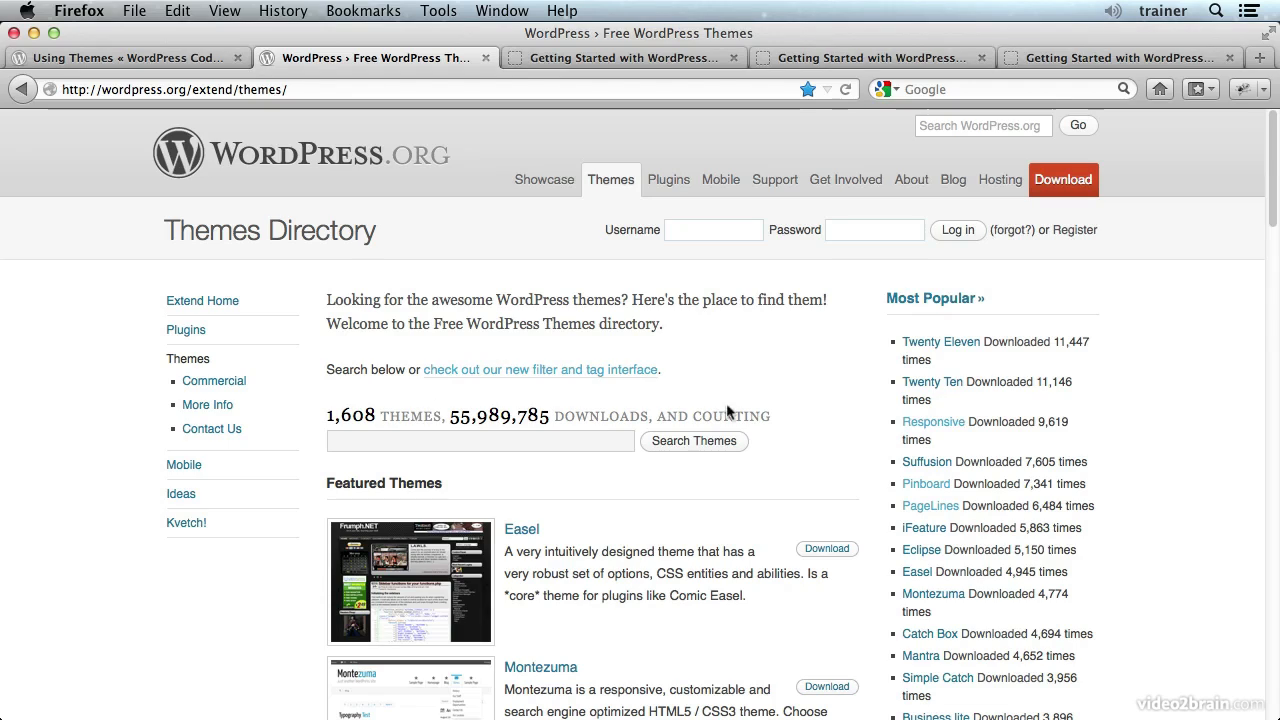
{"action": "mouse_move", "coordinate": [800, 421]}
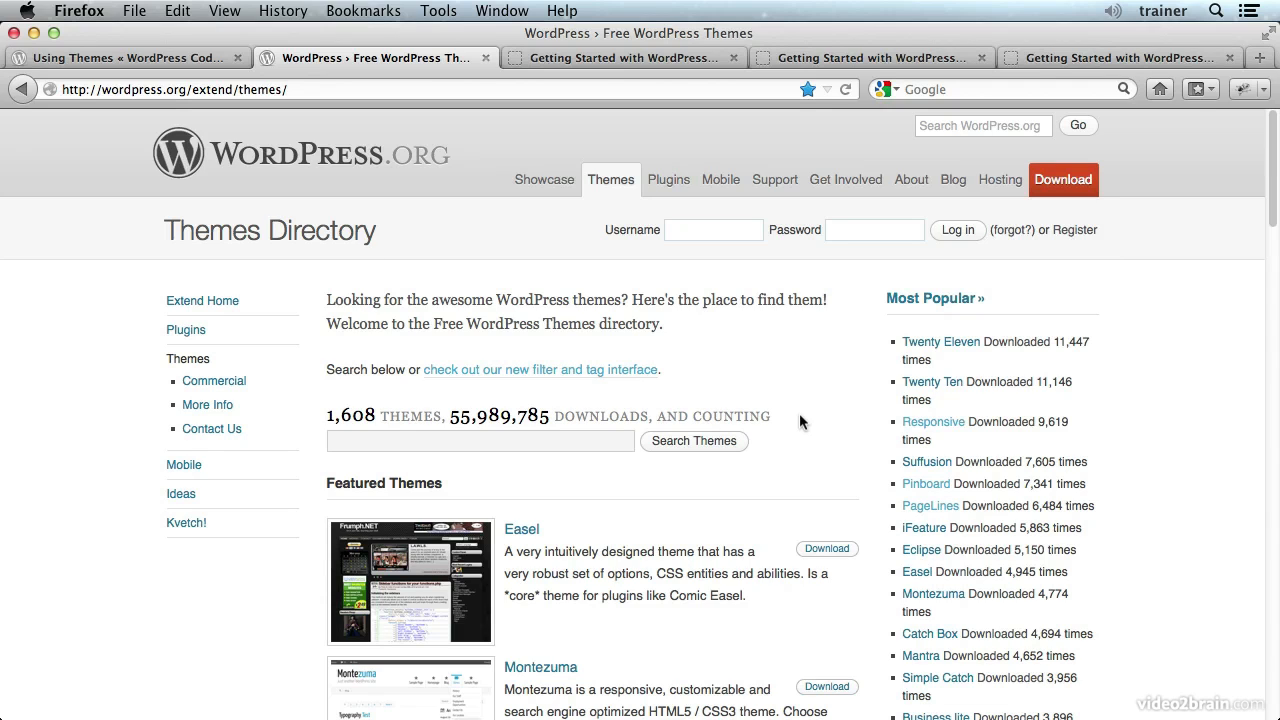
Switch to the third tab showing the demo home page with the lemur image
{"action": "left_click", "coordinate": [620, 57]}
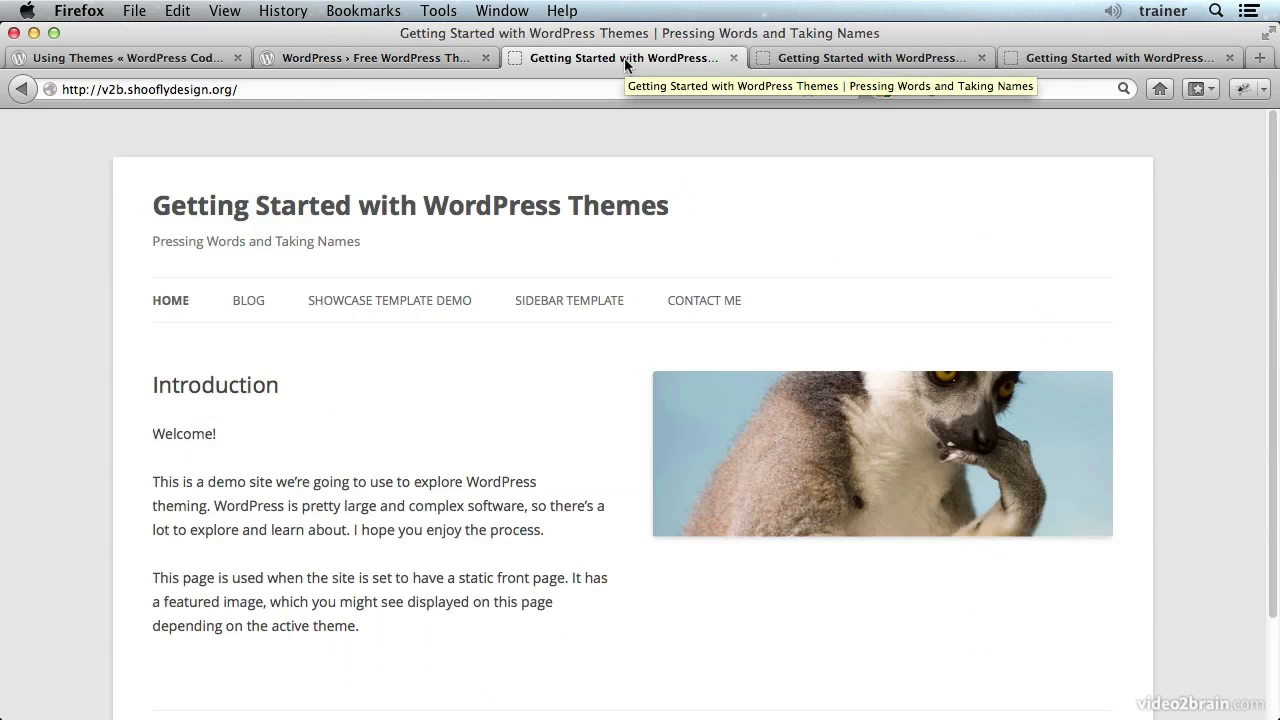
{"action": "mouse_move", "coordinate": [389, 300]}
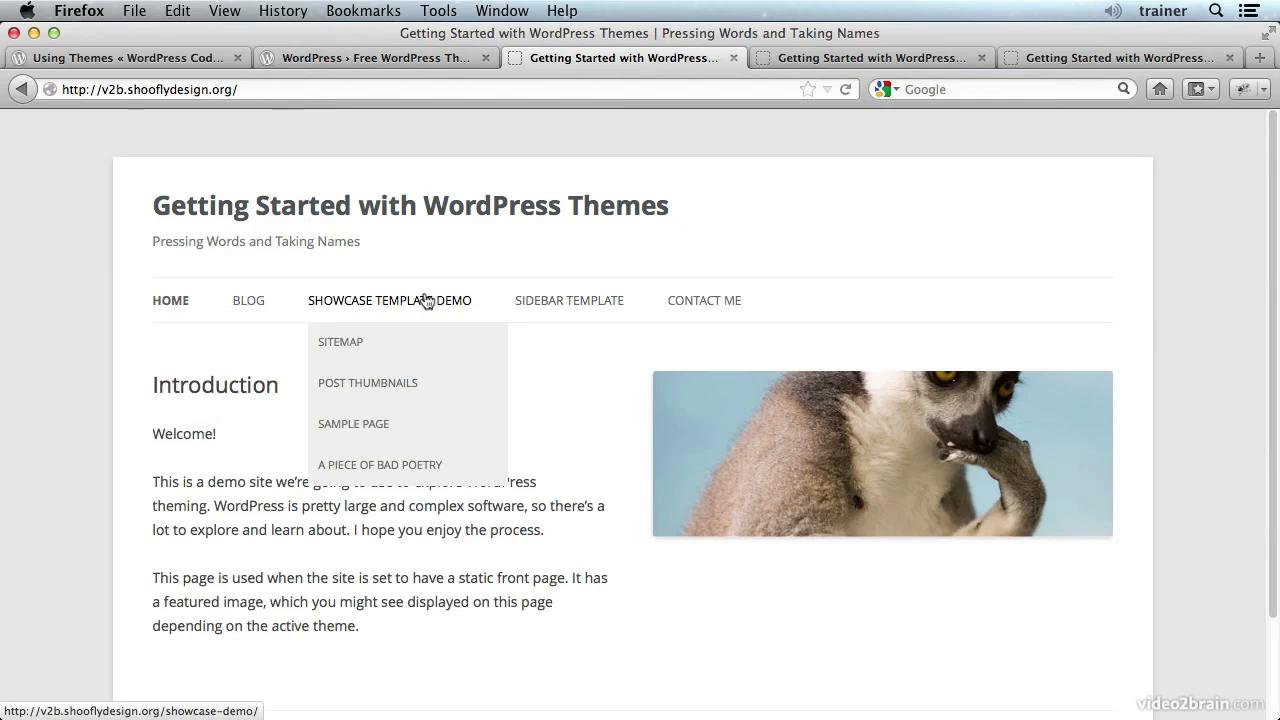
{"action": "mouse_move", "coordinate": [190, 303]}
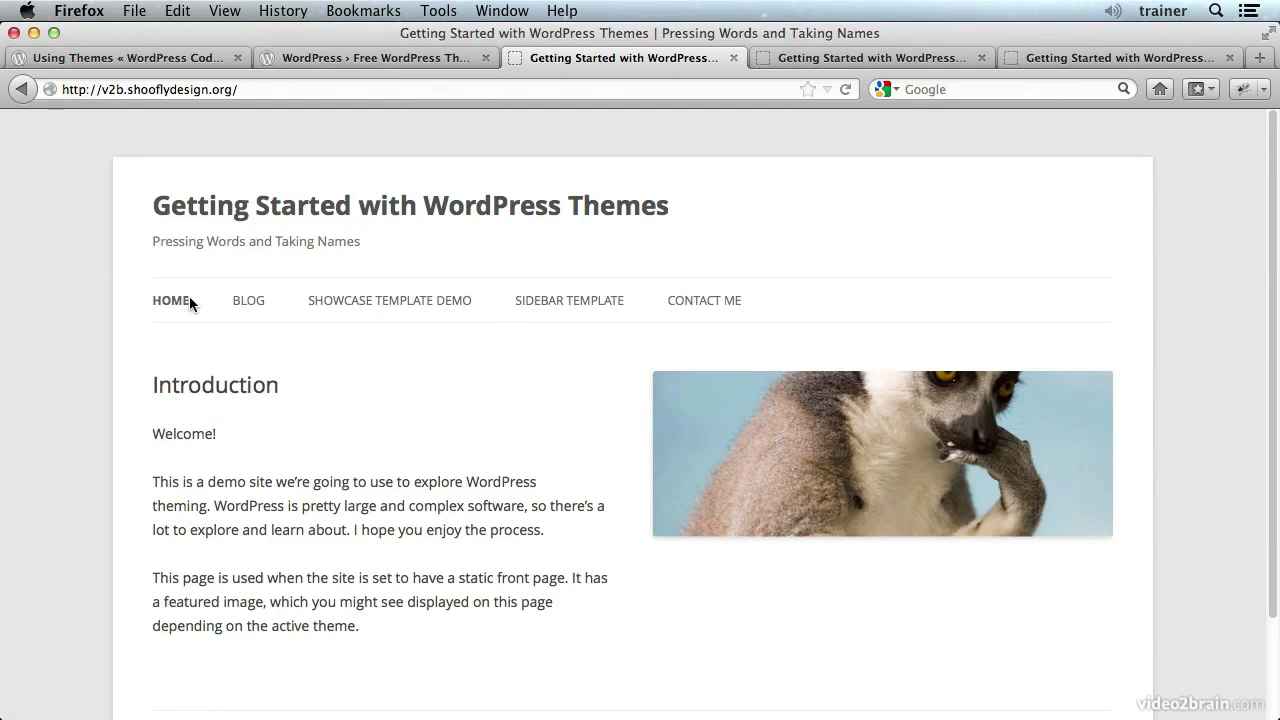
{"action": "mouse_move", "coordinate": [569, 300]}
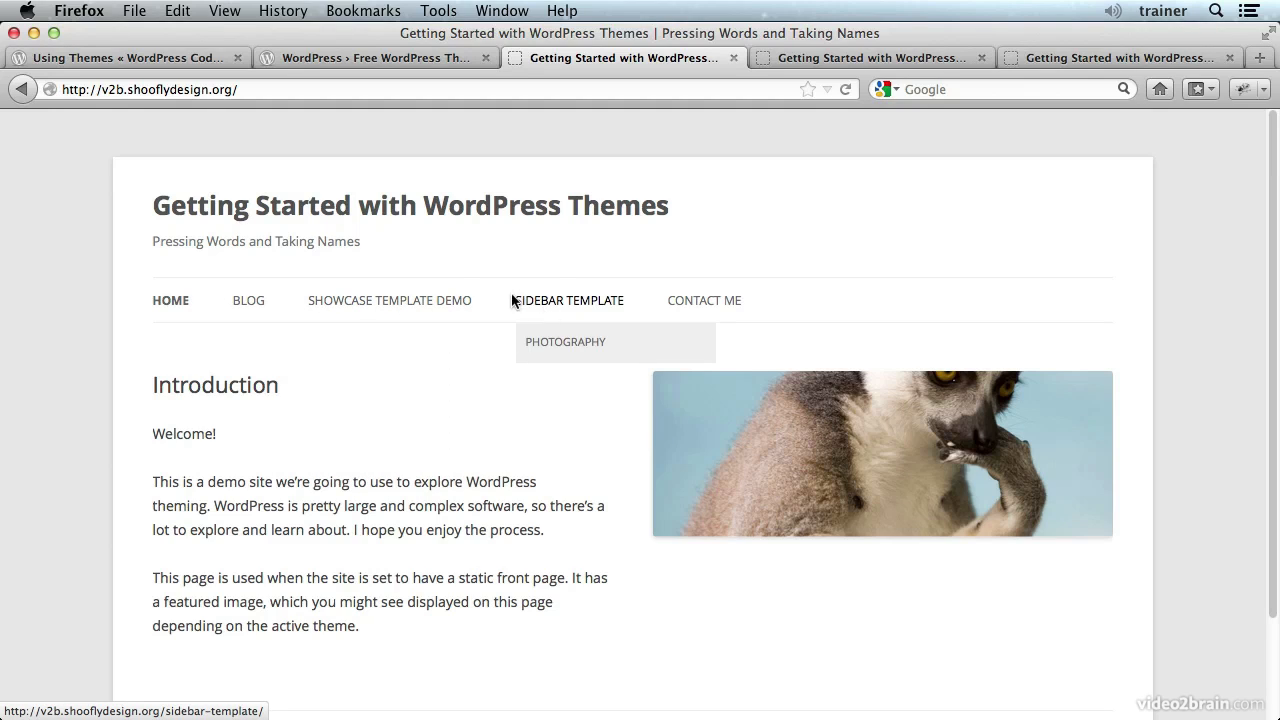
{"action": "mouse_move", "coordinate": [569, 300]}
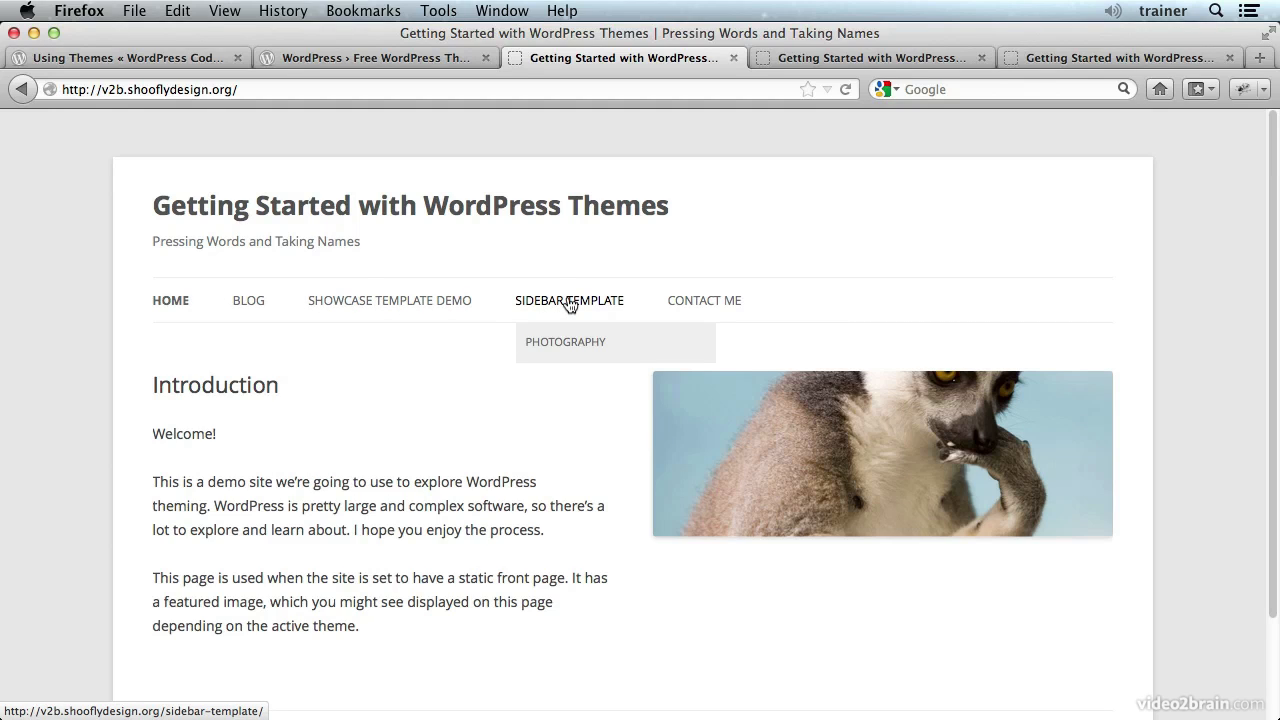
{"action": "mouse_move", "coordinate": [389, 300]}
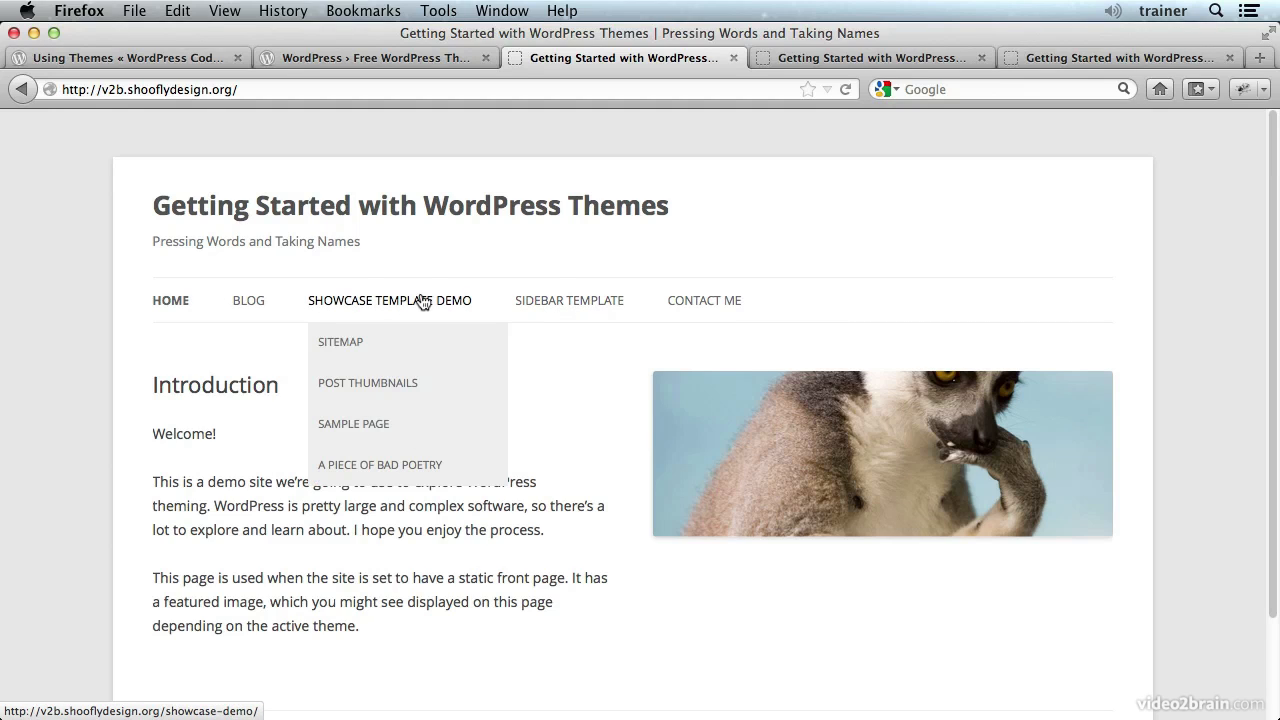
{"action": "mouse_move", "coordinate": [248, 300]}
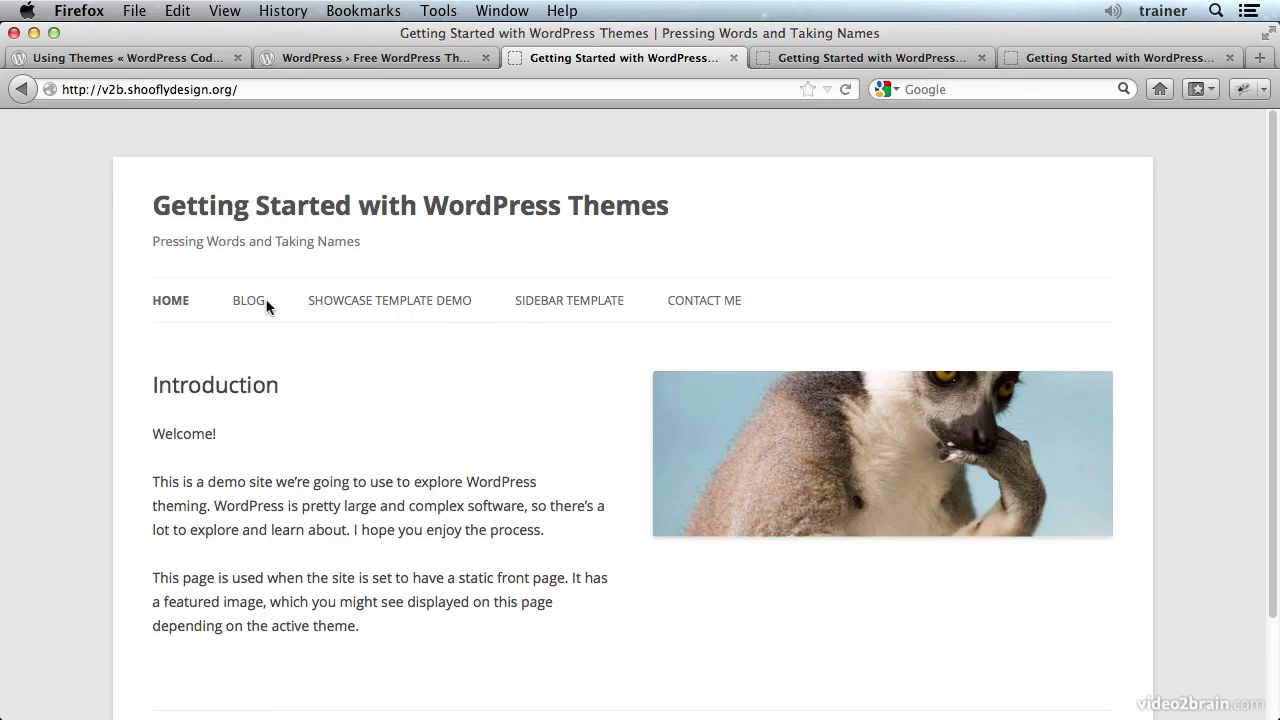
{"action": "mouse_move", "coordinate": [765, 298]}
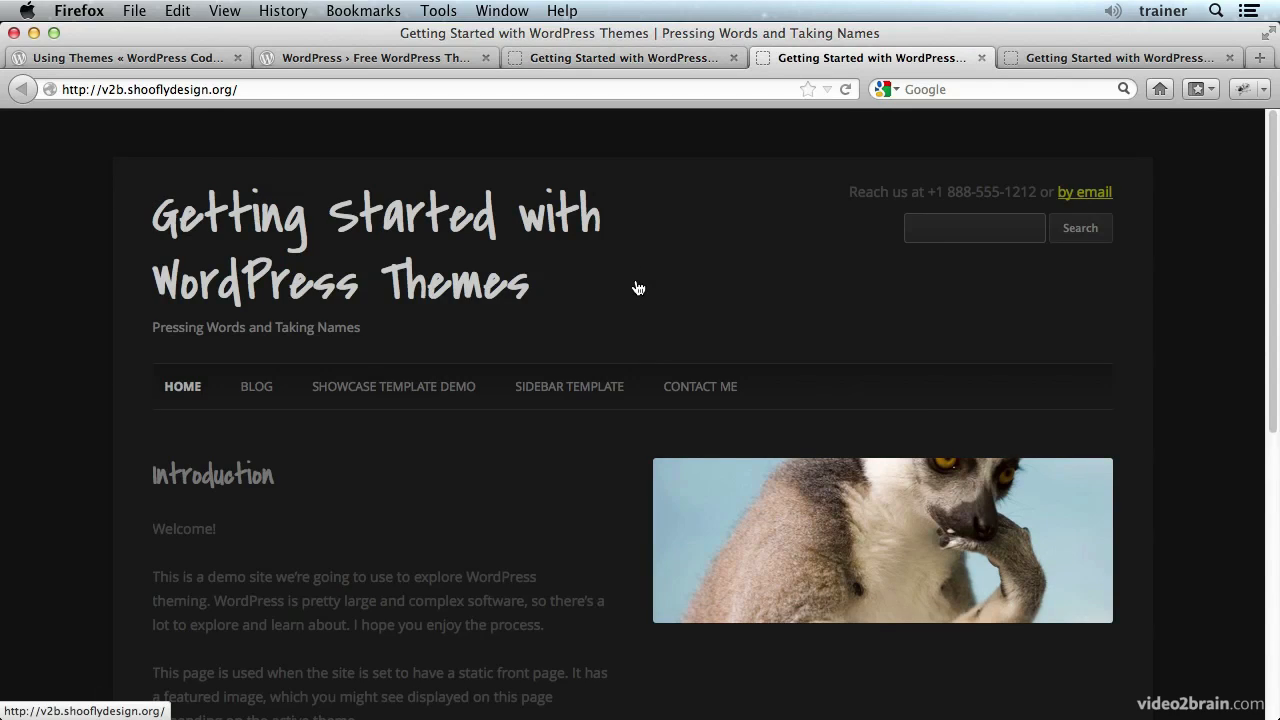
{"action": "mouse_move", "coordinate": [529, 491]}
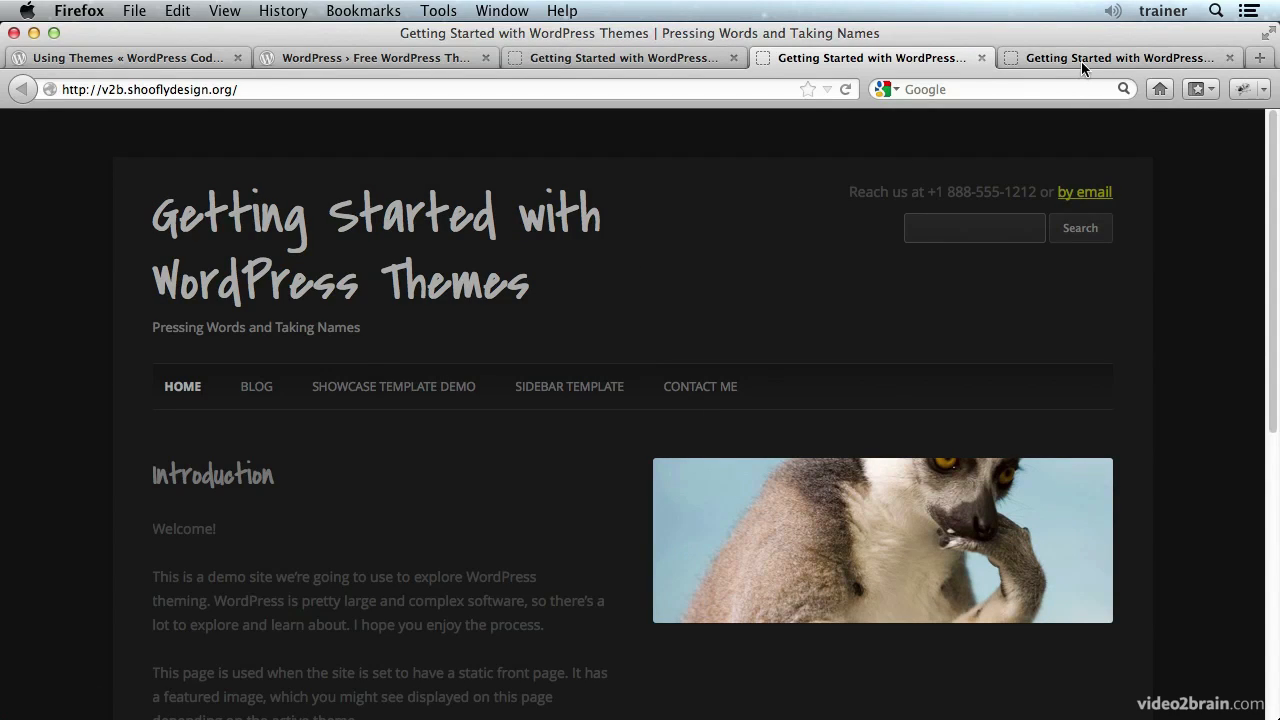
Switch to another tab showing the demo home page in a different theme
{"action": "left_click", "coordinate": [1120, 57]}
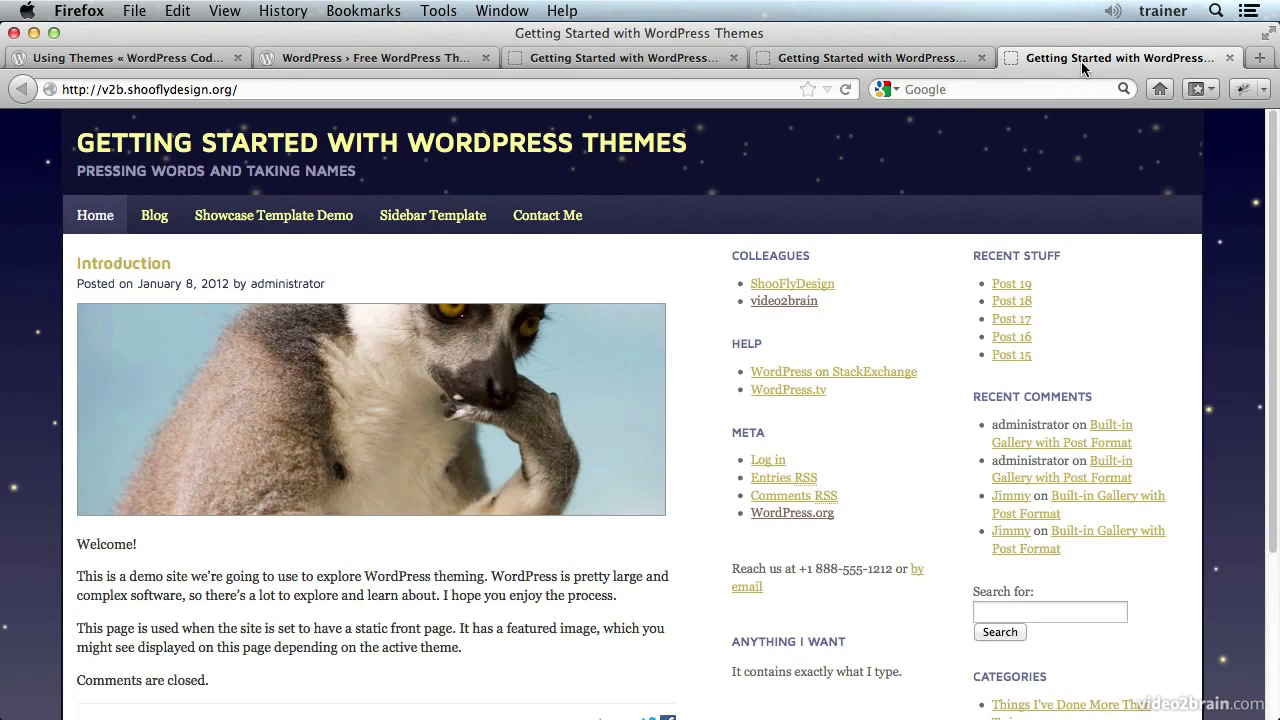